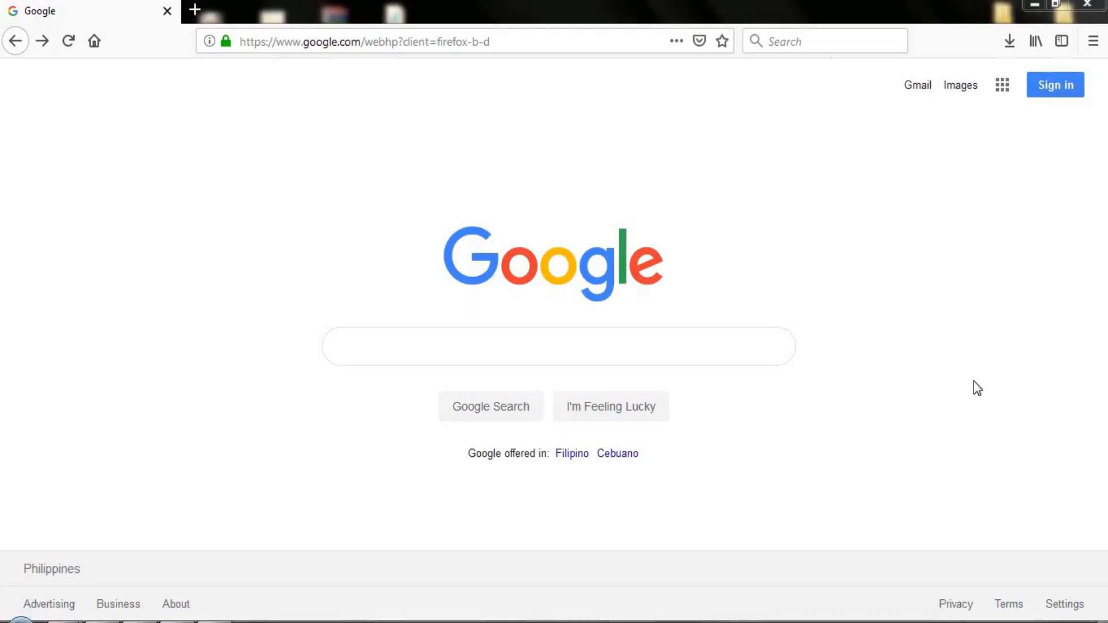
{"action": "mouse_move", "coordinate": [1011, 342]}
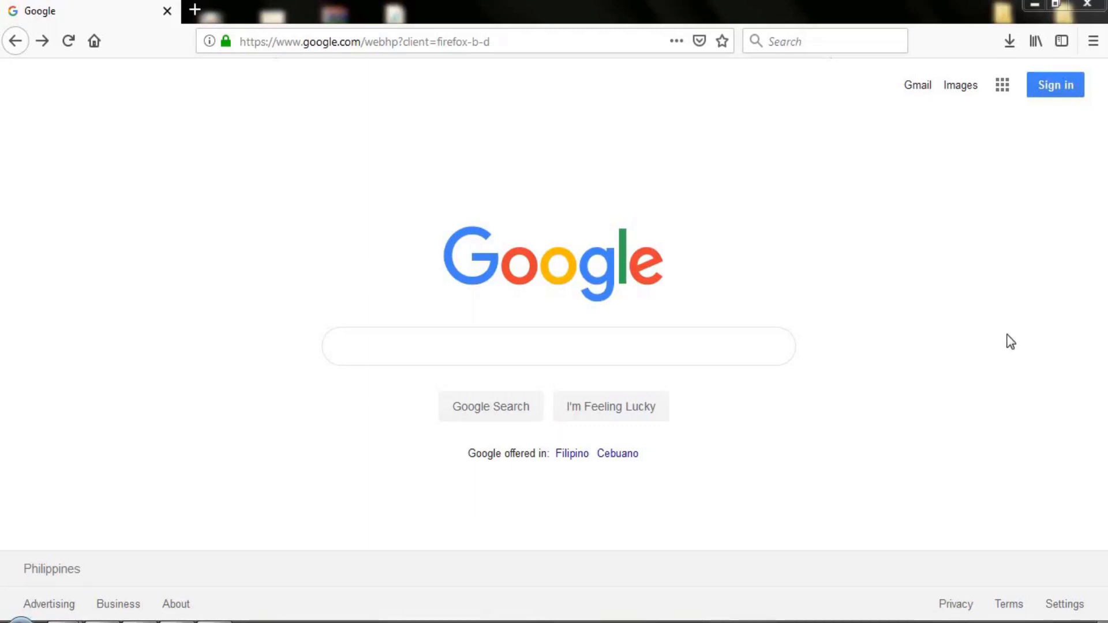
{"action": "mouse_move", "coordinate": [918, 84]}
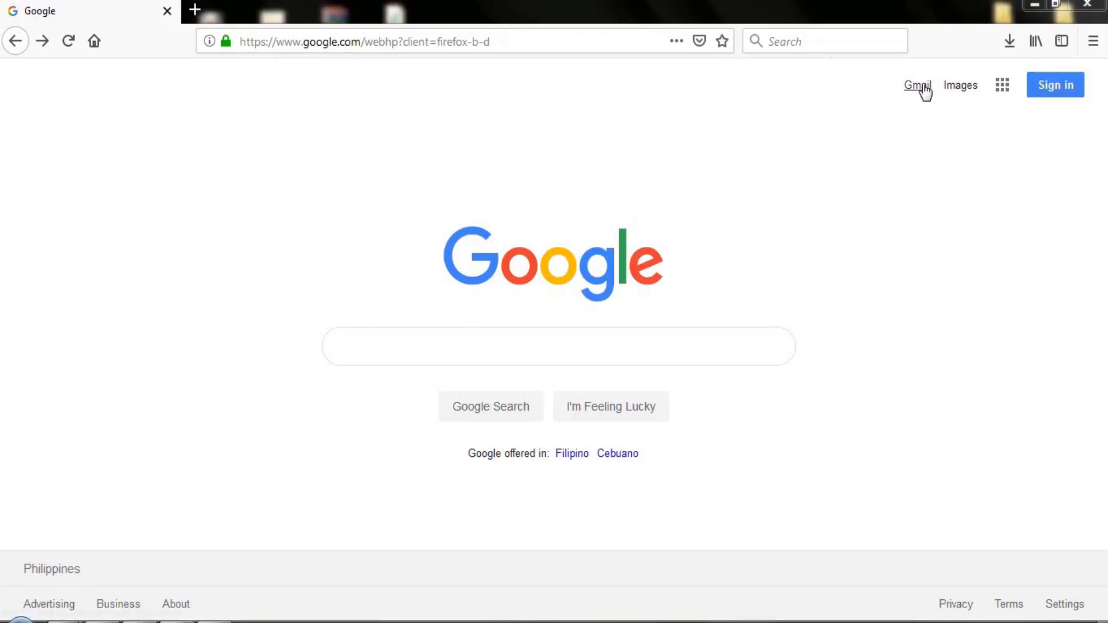
Step: Sign in to the Gmail account with the saved account name and password, reaching the inbox
{"action": "left_click", "coordinate": [915, 84]}
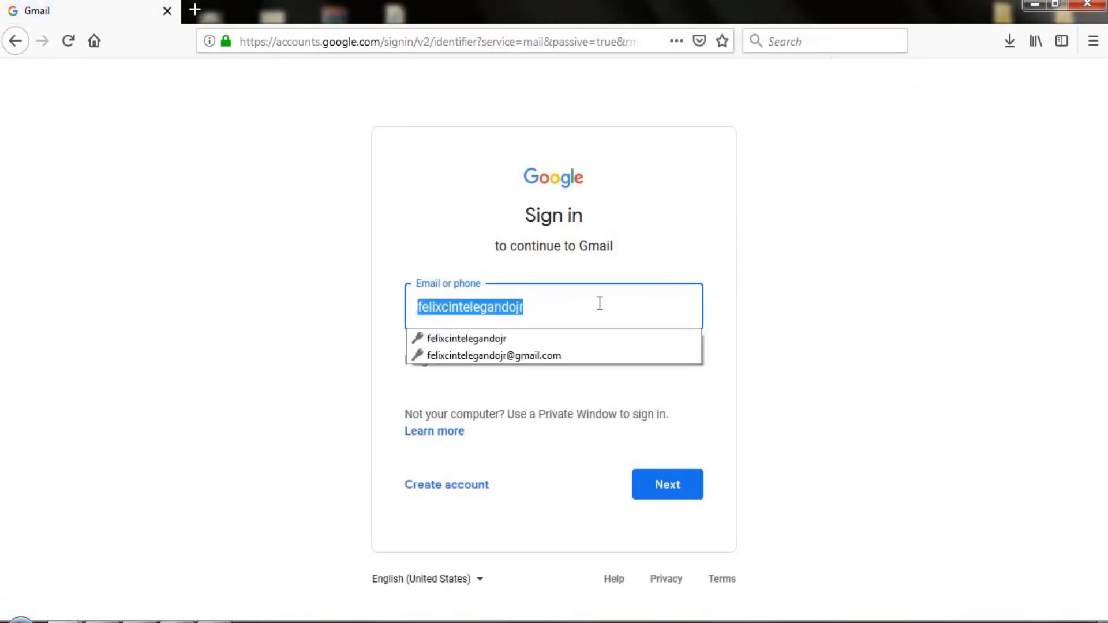
{"action": "mouse_move", "coordinate": [762, 296]}
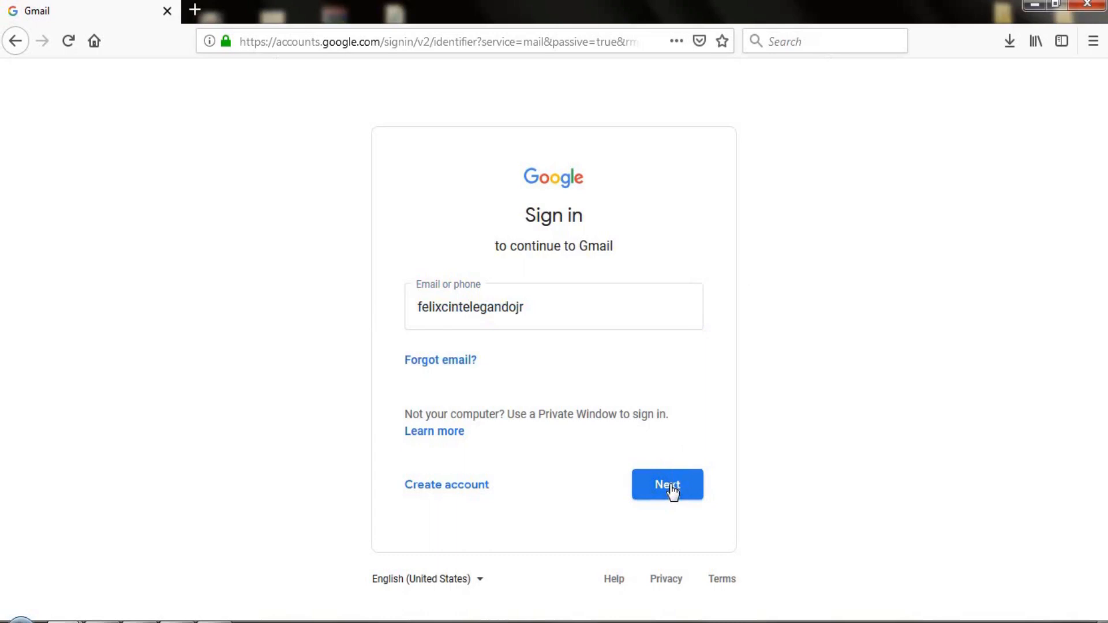
{"action": "left_click", "coordinate": [666, 484]}
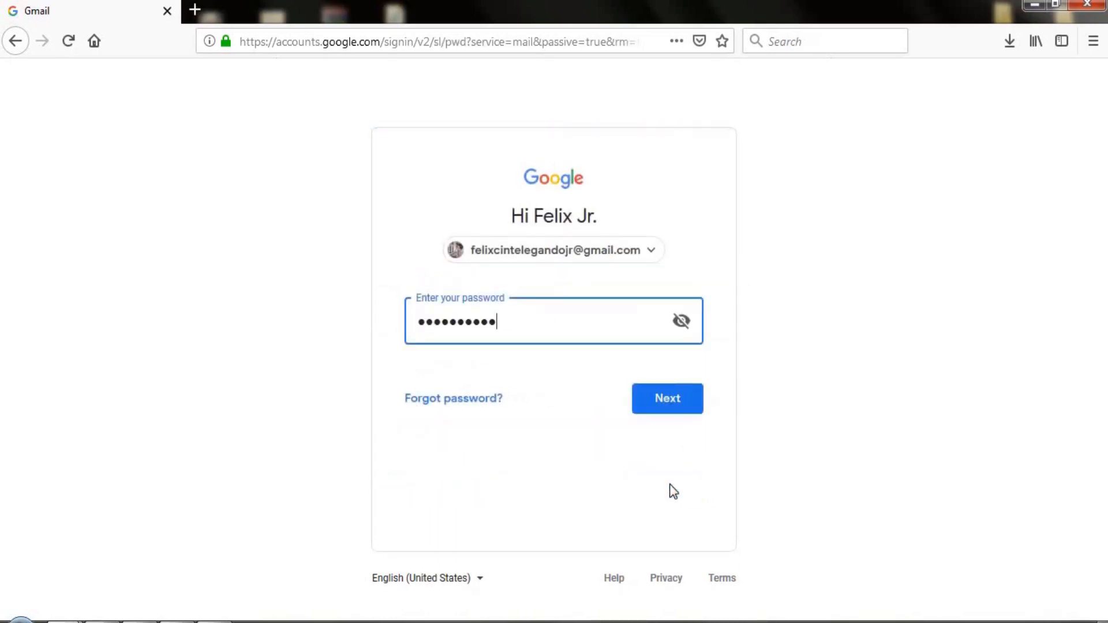
{"action": "mouse_move", "coordinate": [388, 345]}
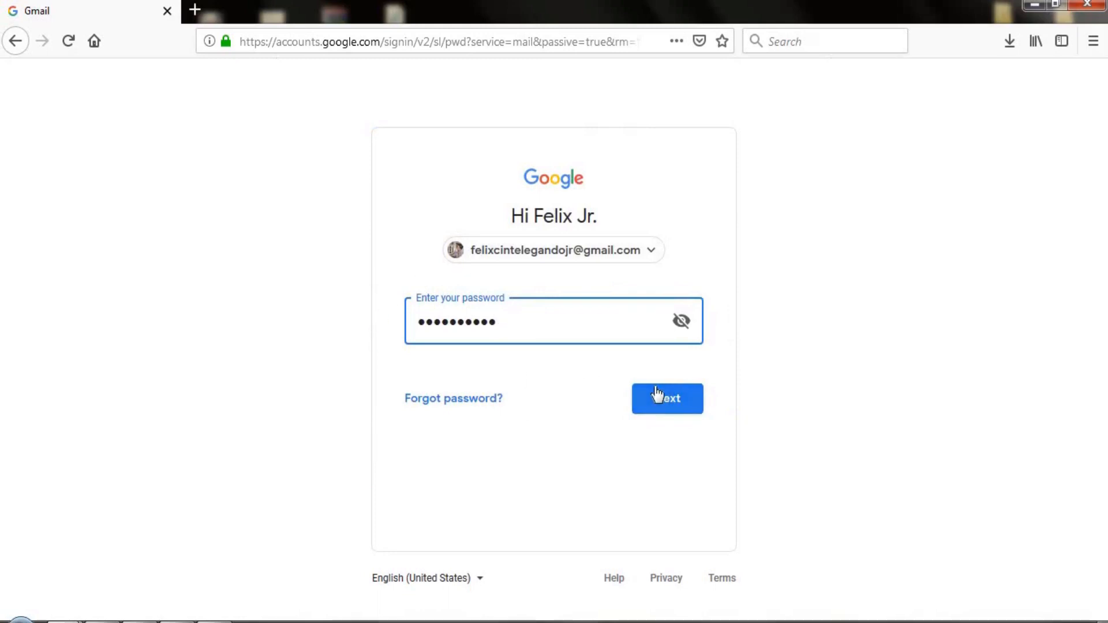
{"action": "left_click", "coordinate": [666, 398]}
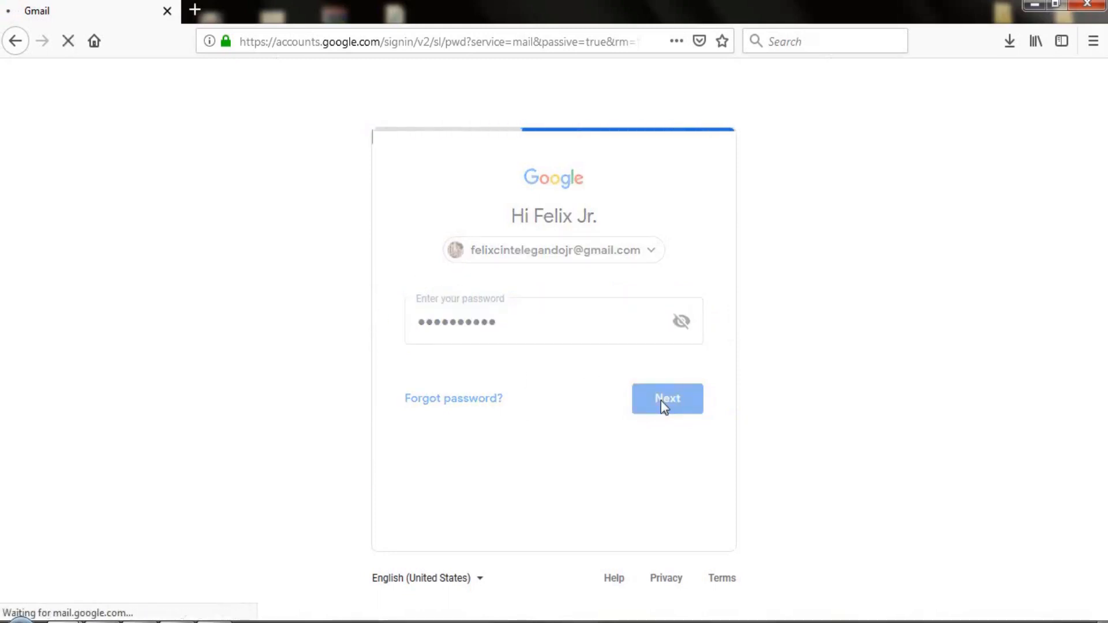
{"action": "left_click", "coordinate": [666, 399]}
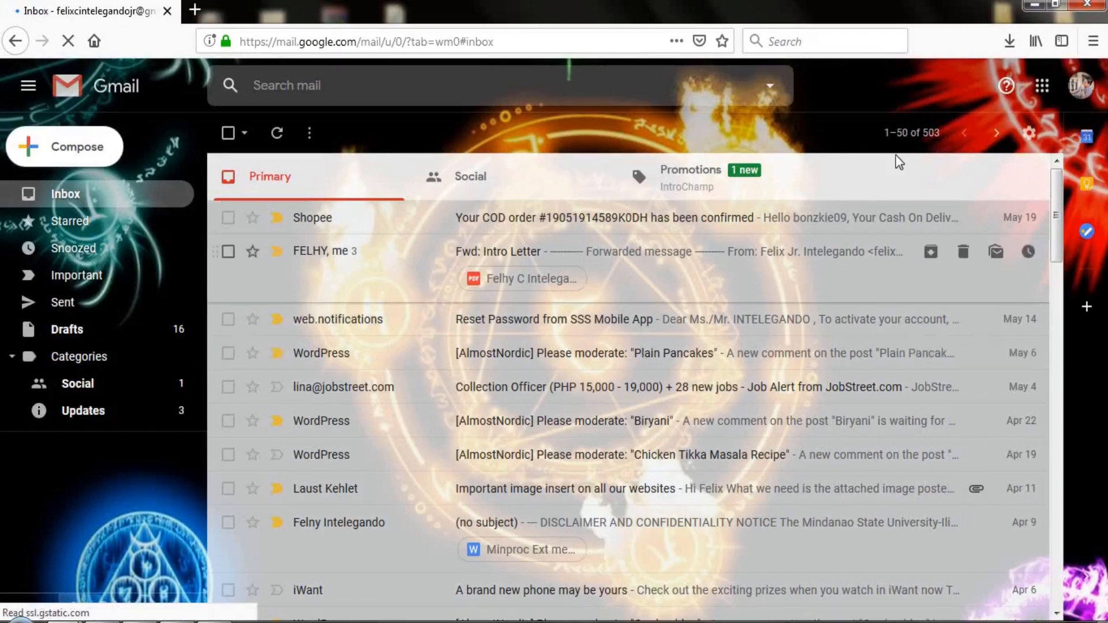
{"action": "mouse_move", "coordinate": [964, 133]}
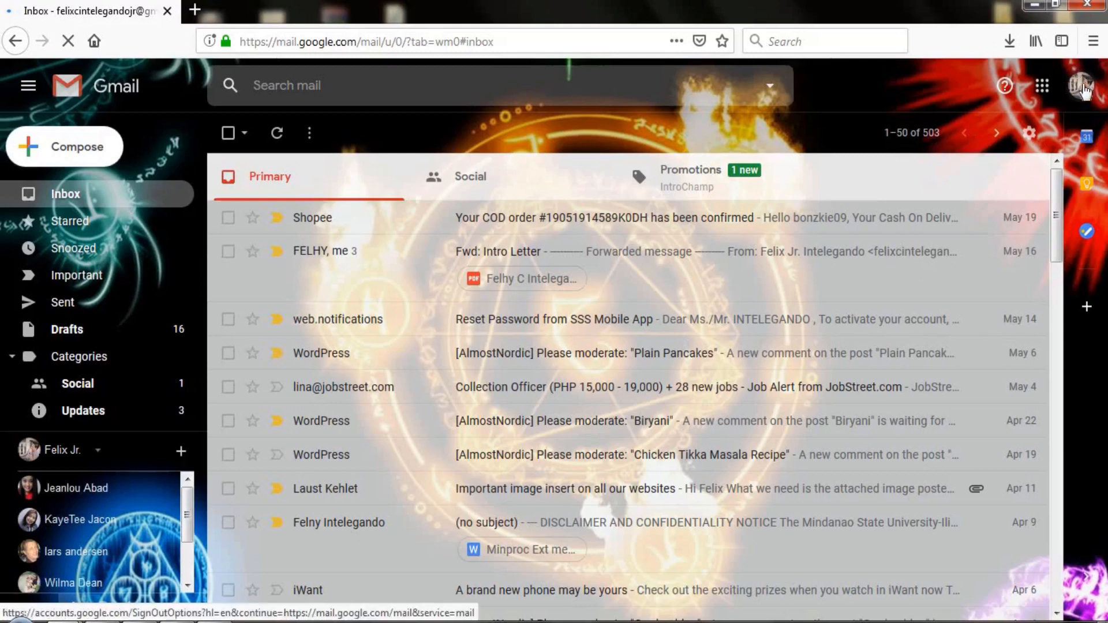
Step: From the Gmail profile panel, go to the Google Account management page
{"action": "left_click", "coordinate": [1082, 86]}
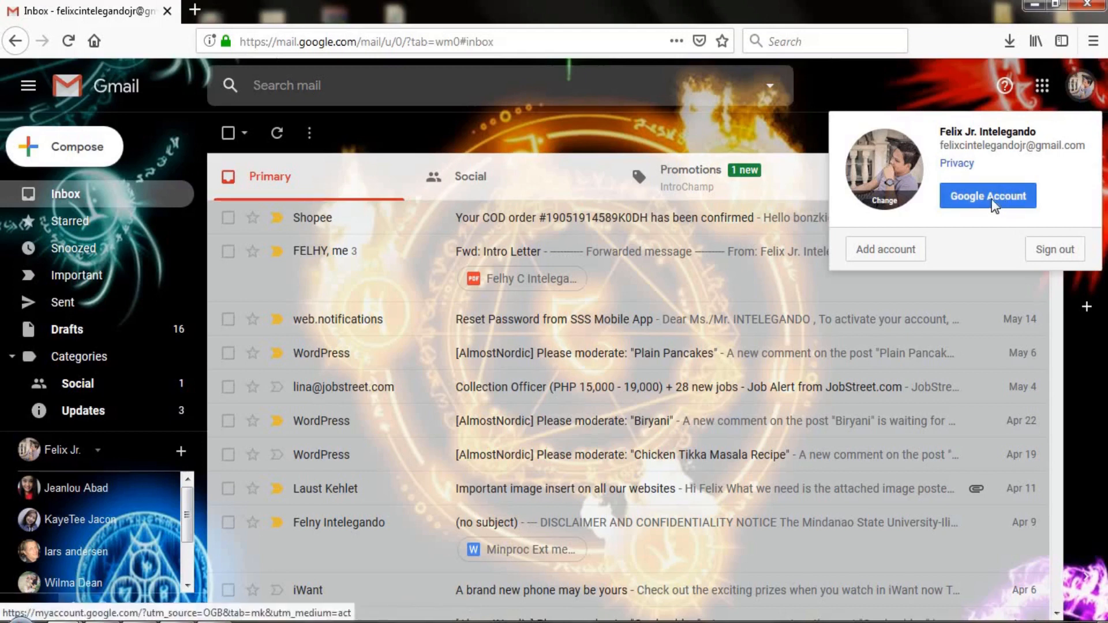
{"action": "left_click", "coordinate": [987, 196]}
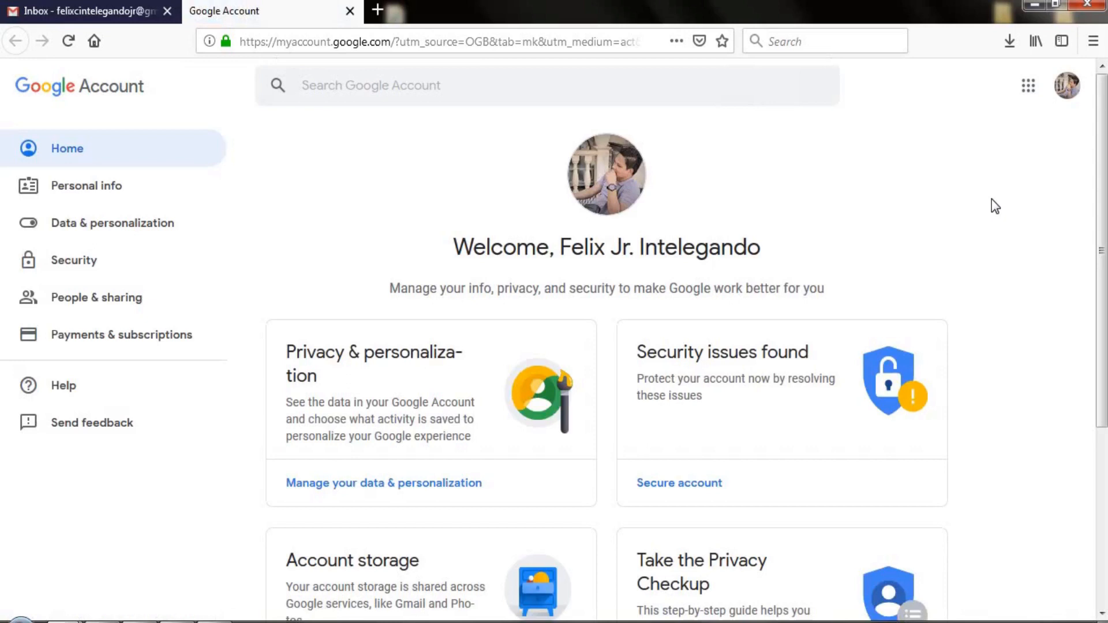
{"action": "mouse_move", "coordinate": [72, 260]}
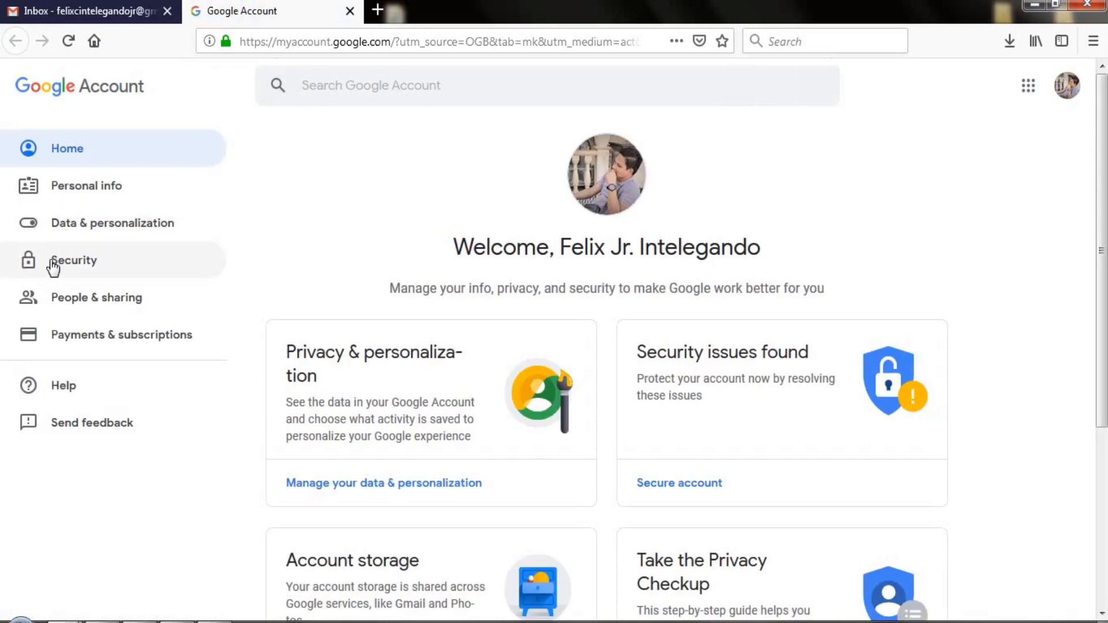
Step: In Security, under Signing in to Google, choose Password to begin changing it
{"action": "left_click", "coordinate": [74, 260]}
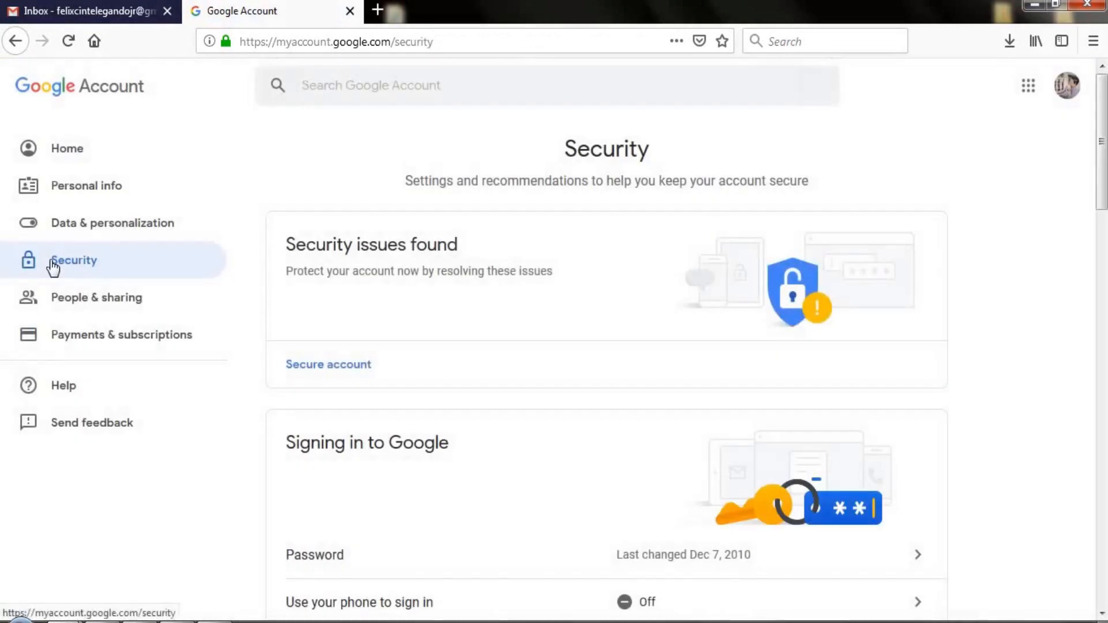
{"action": "scroll", "scroll_direction": "down", "scroll_amount": 3}
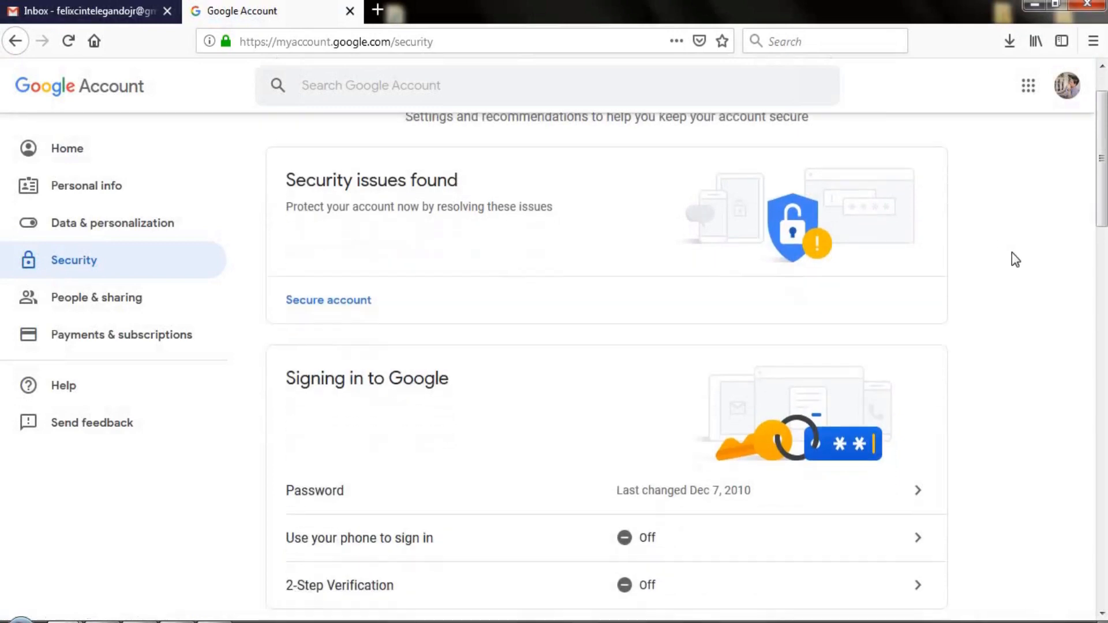
{"action": "scroll", "scroll_direction": "down", "scroll_amount": 3}
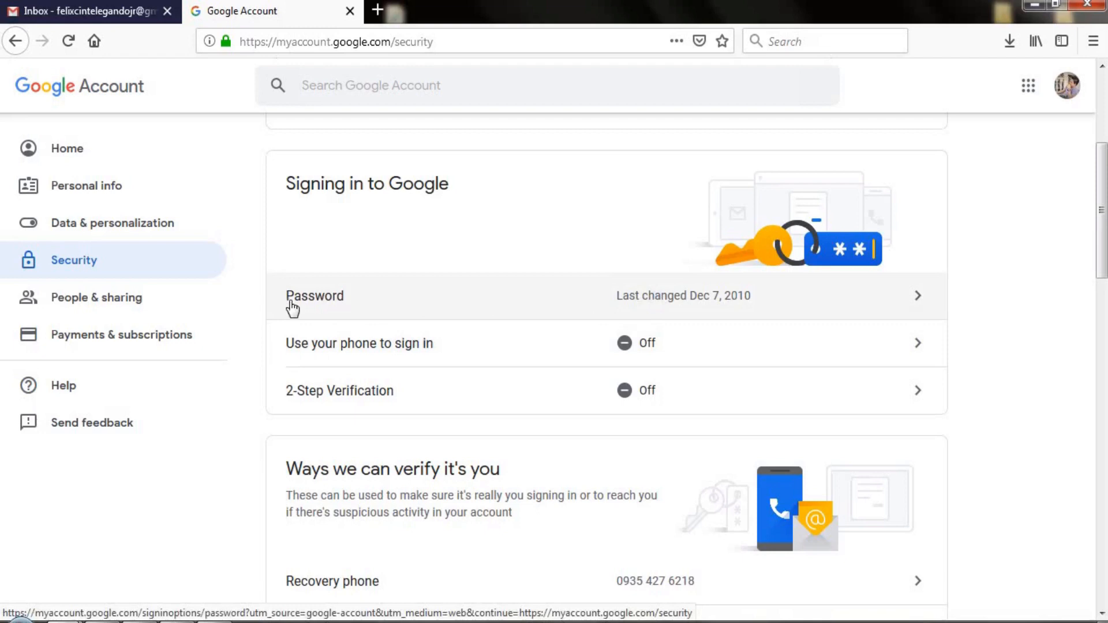
{"action": "left_click", "coordinate": [314, 295]}
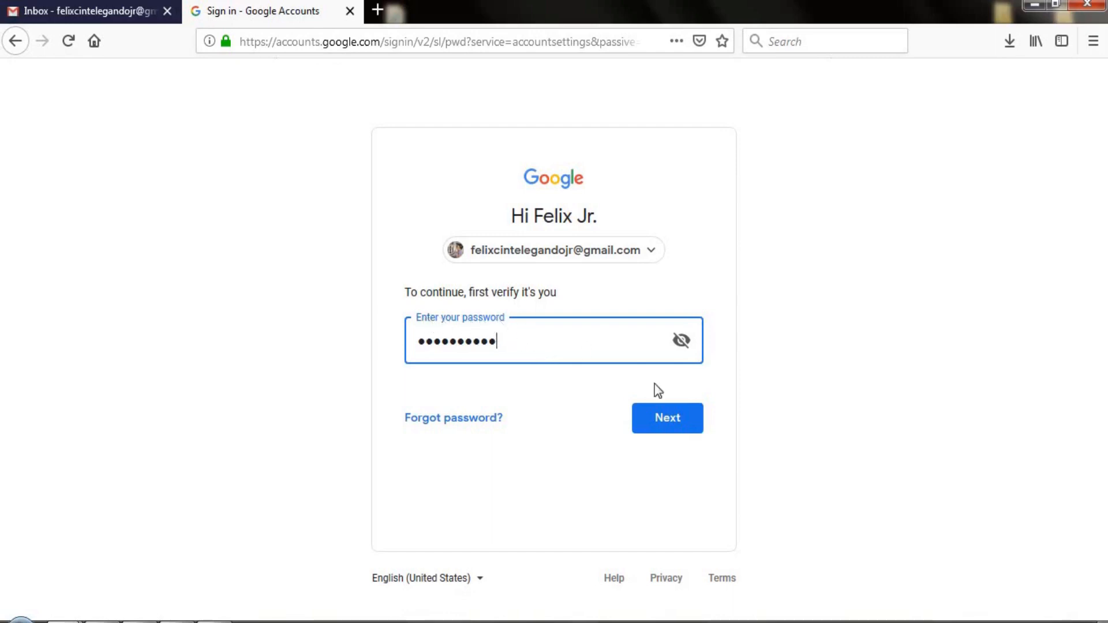
Step: Verify identity with the current password to reach the change-password form
{"action": "left_click", "coordinate": [666, 418]}
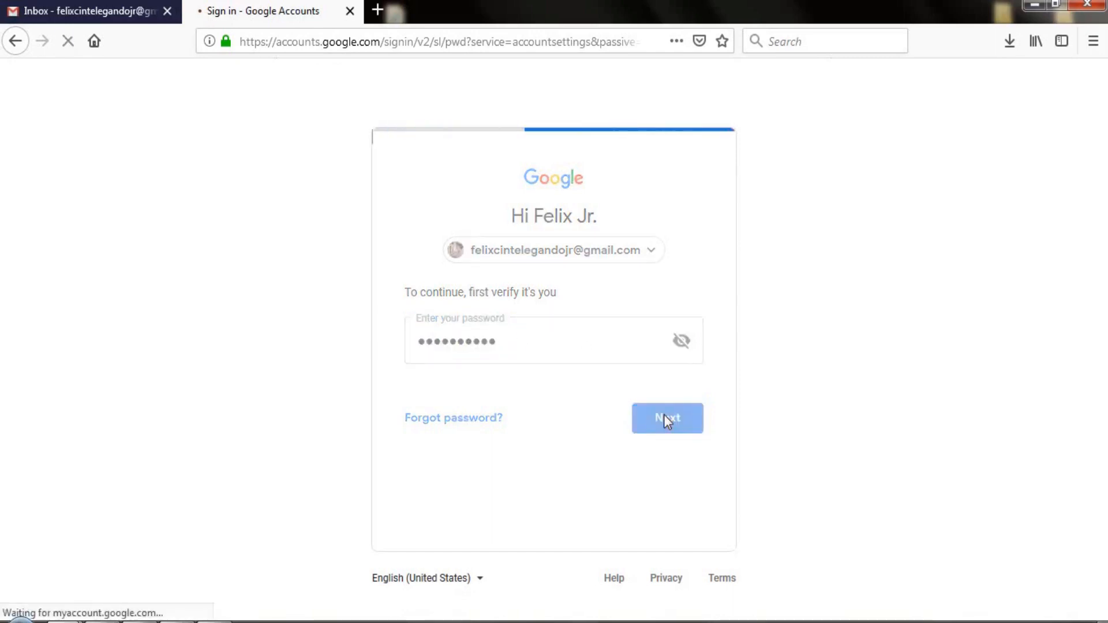
{"action": "left_click", "coordinate": [666, 418]}
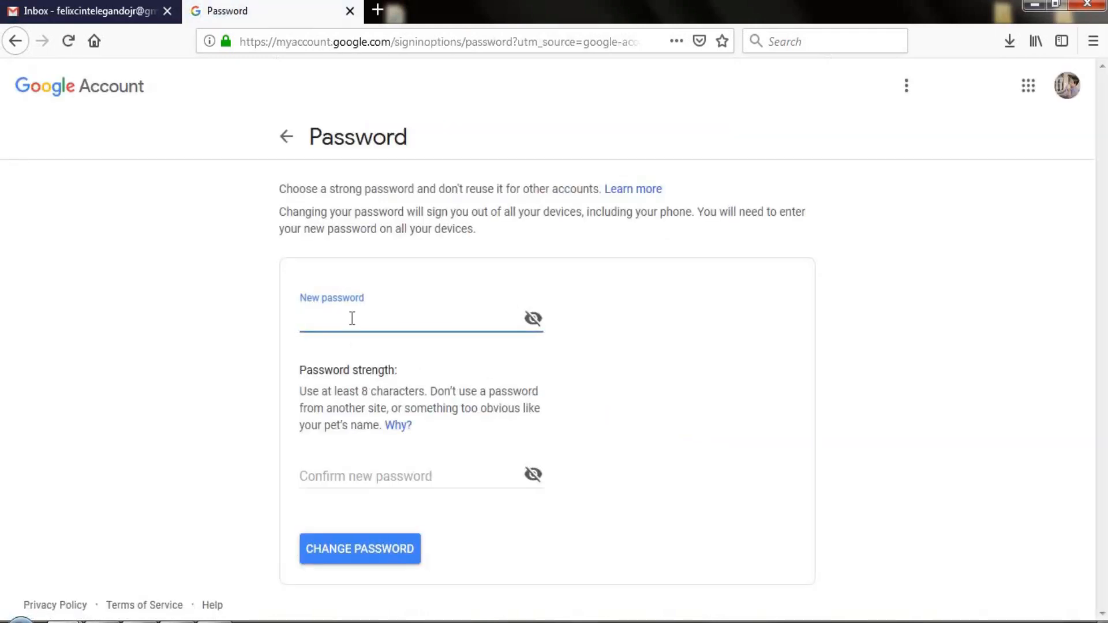
Step: Enter and confirm a new strong password and save it with Change Password
{"action": "type", "text": "•••"}
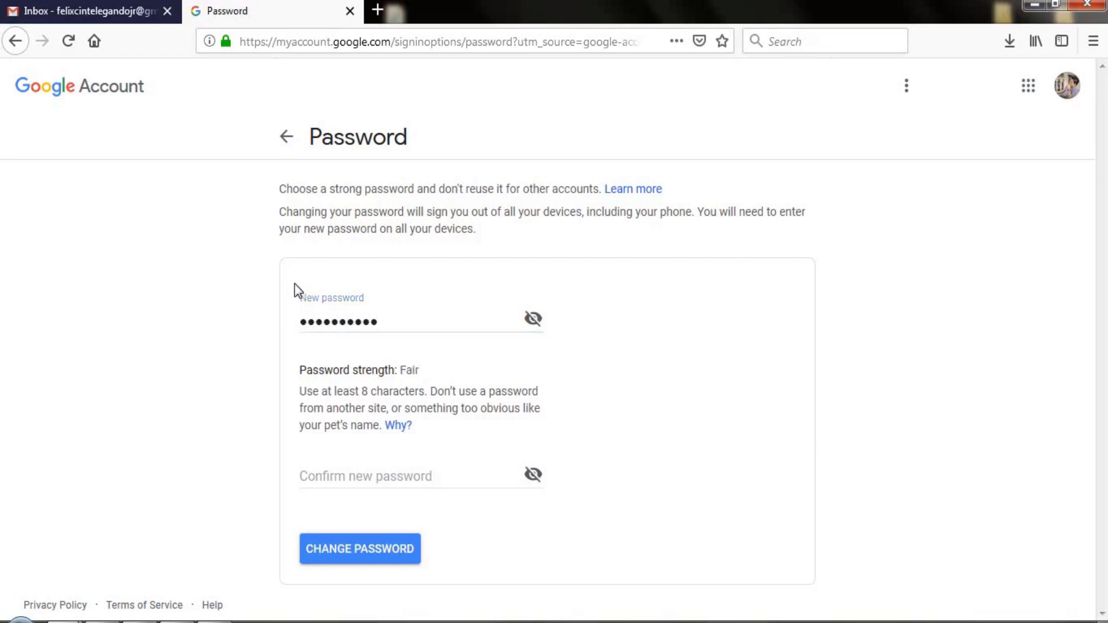
{"action": "left_click", "coordinate": [420, 476]}
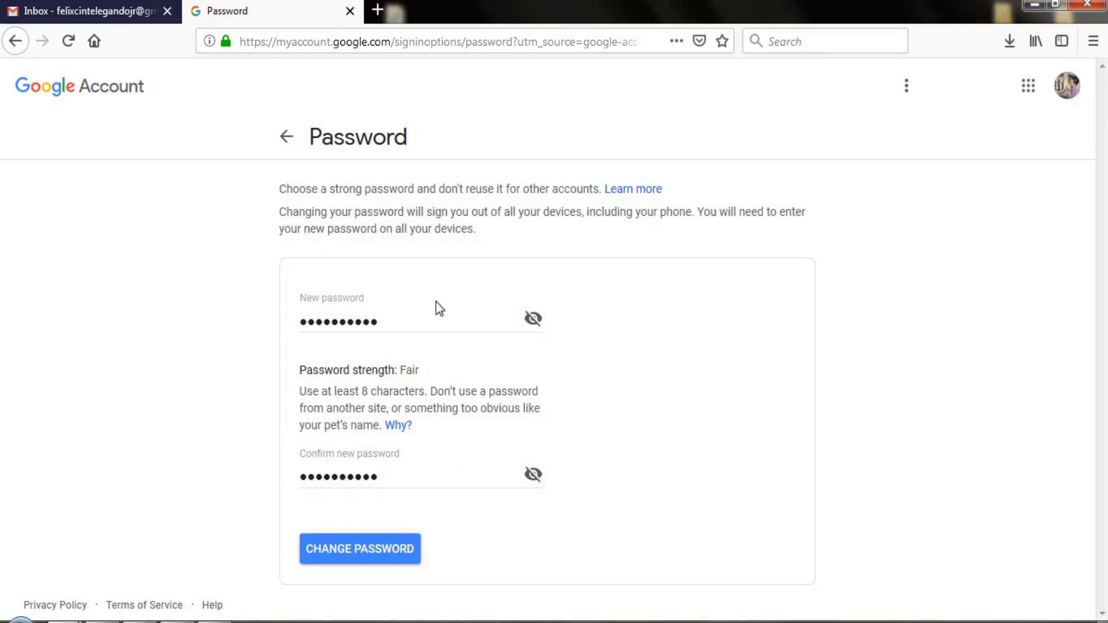
{"action": "left_click", "coordinate": [359, 549]}
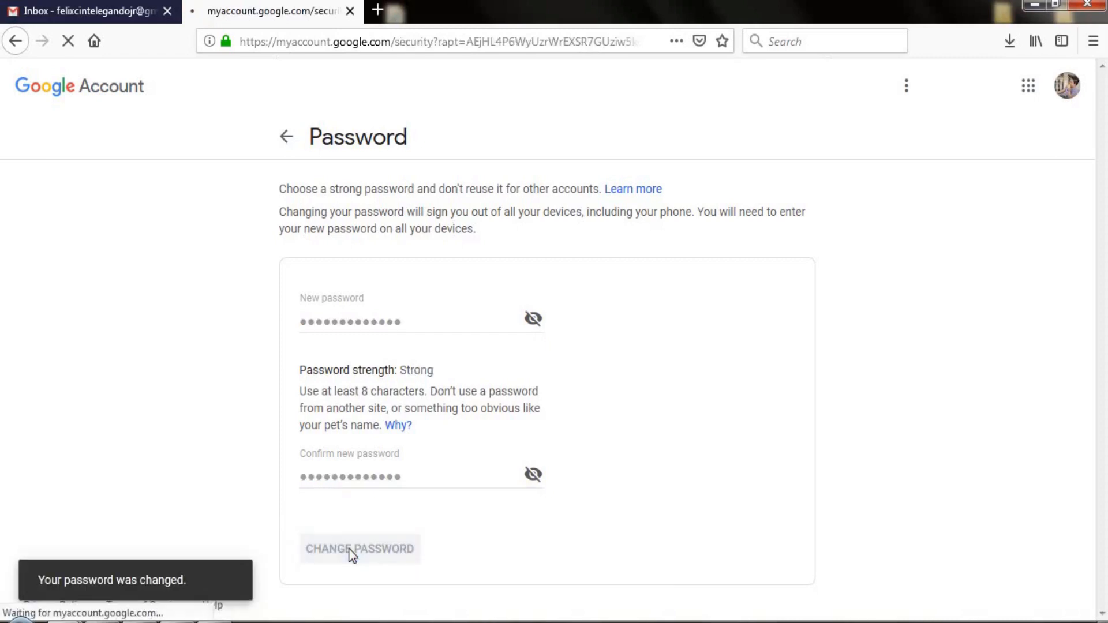
{"action": "left_click", "coordinate": [359, 549]}
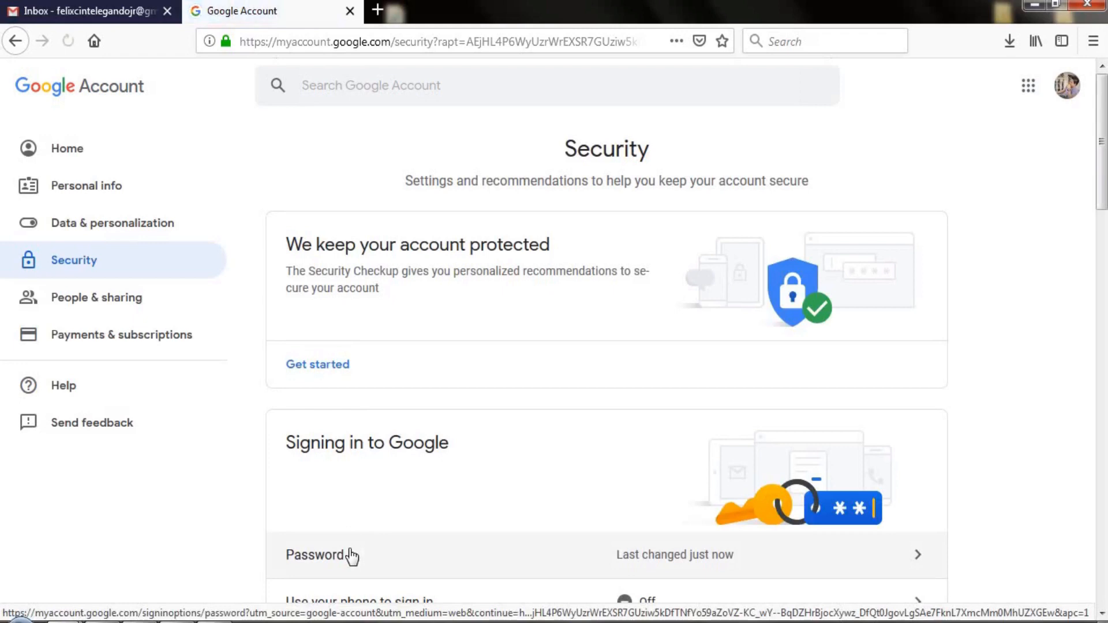
{"action": "scroll", "scroll_direction": "down", "scroll_amount": 3}
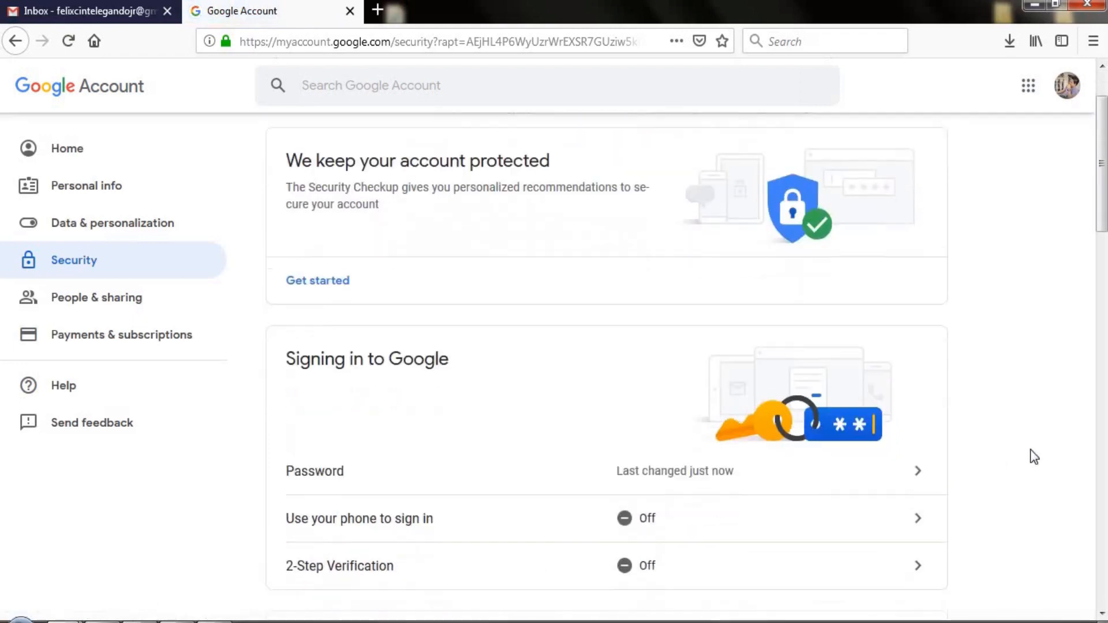
{"action": "scroll", "scroll_direction": "down", "scroll_amount": 3}
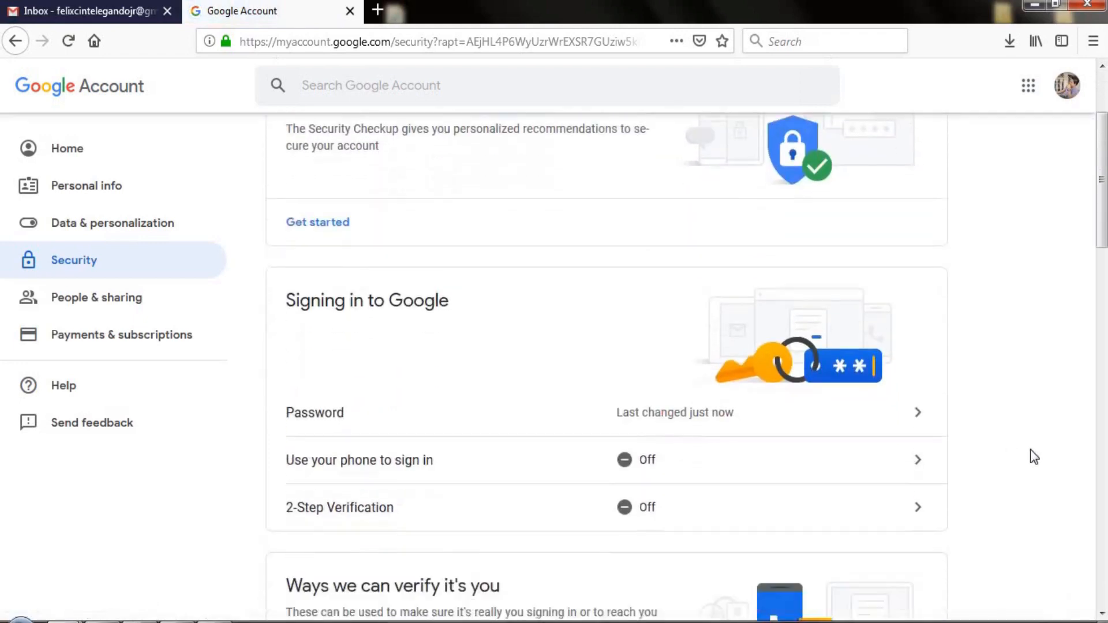